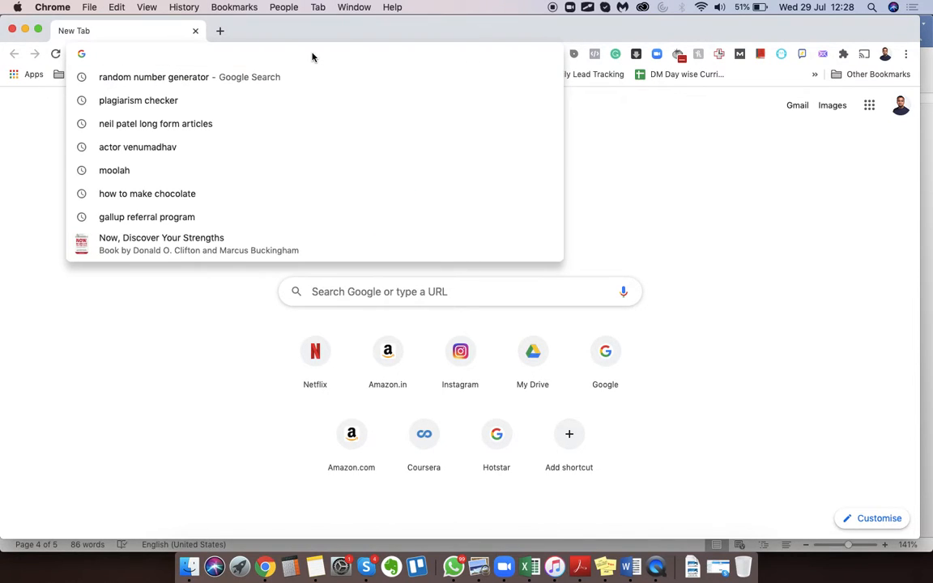
# - Load aispry.com/admin in Chrome and bring up the site's login page
pyautogui.write('aispry.com/admin')
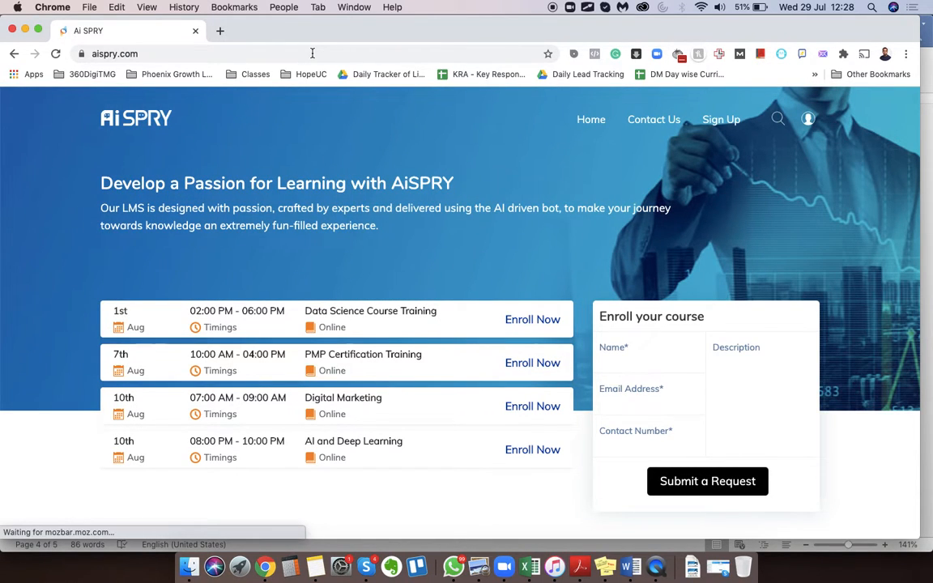
pyautogui.click(808, 119)
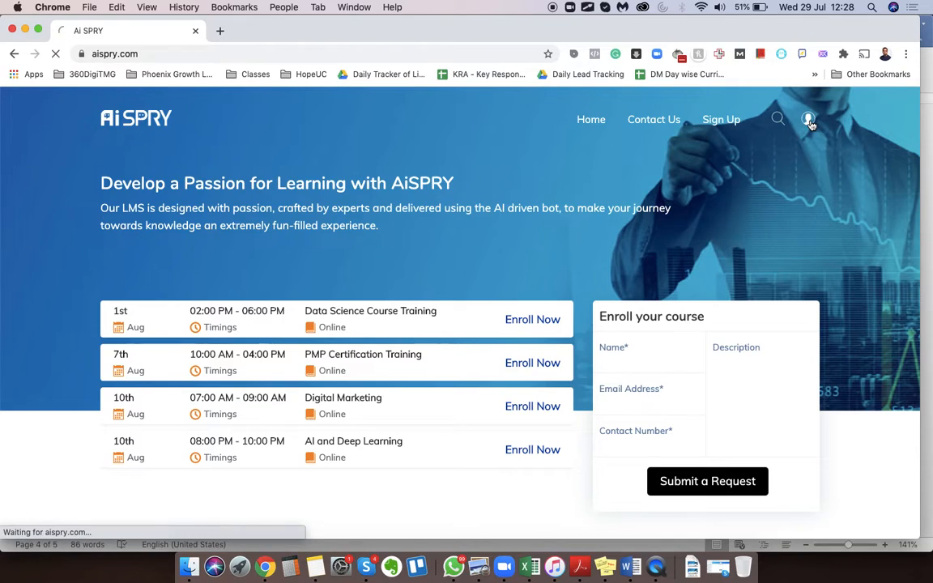
pyautogui.click(808, 119)
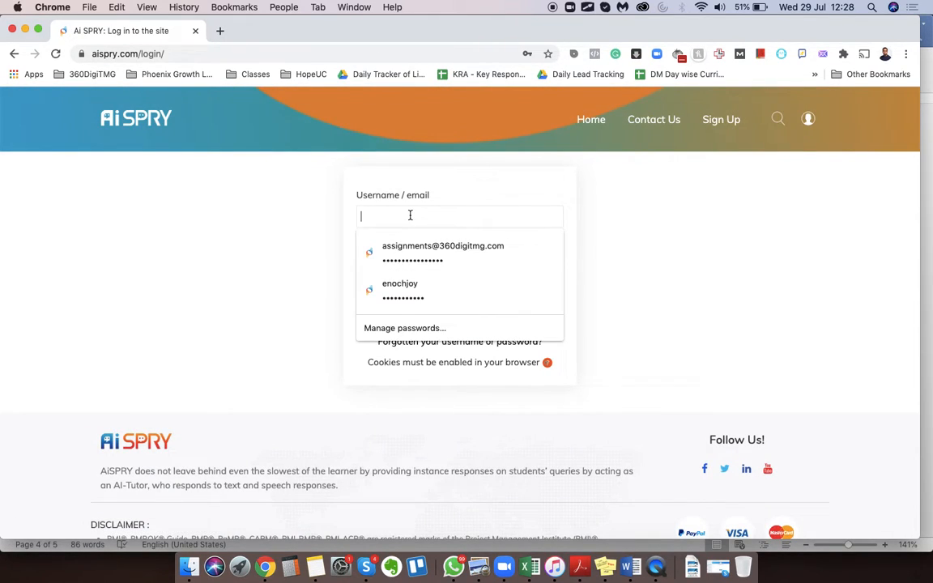
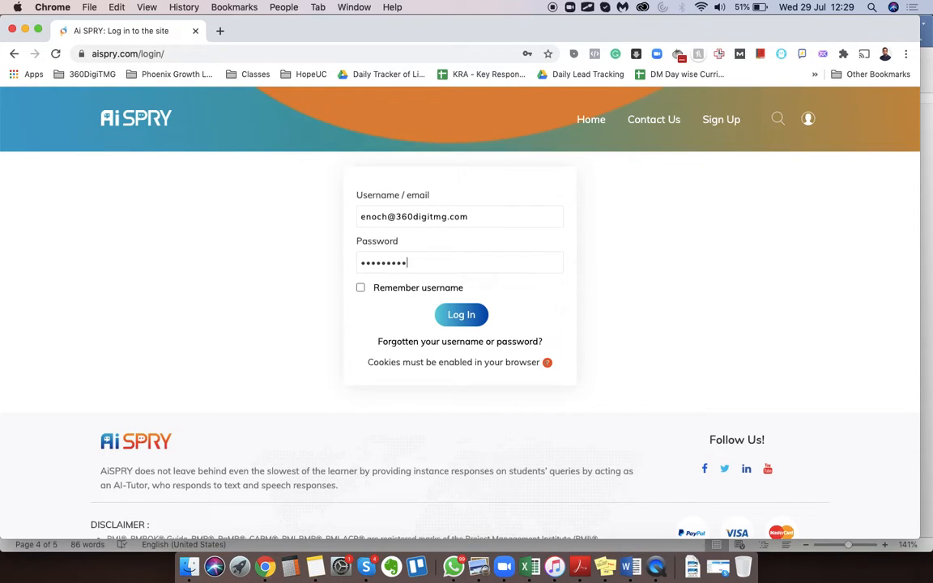
pyautogui.click(461, 314)
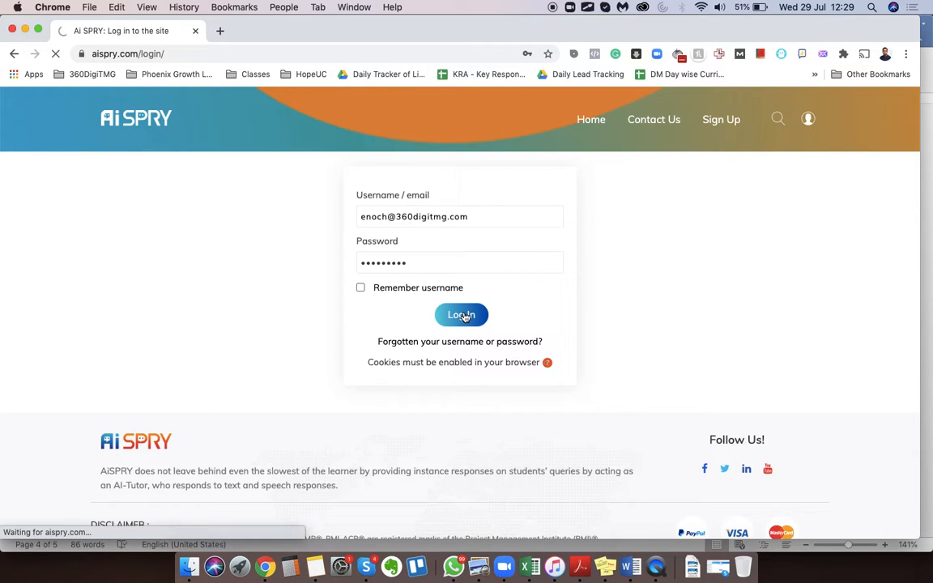
pyautogui.click(461, 314)
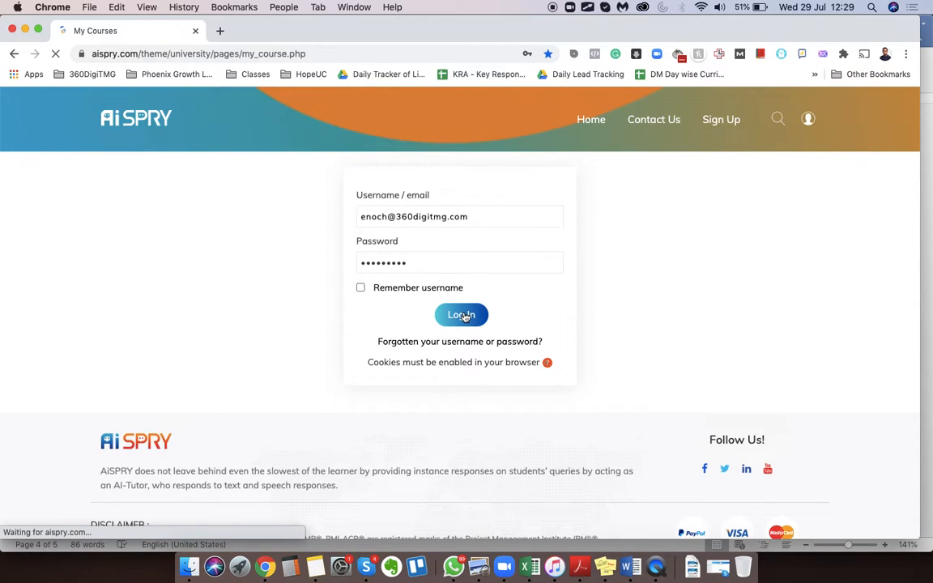
pyautogui.click(461, 315)
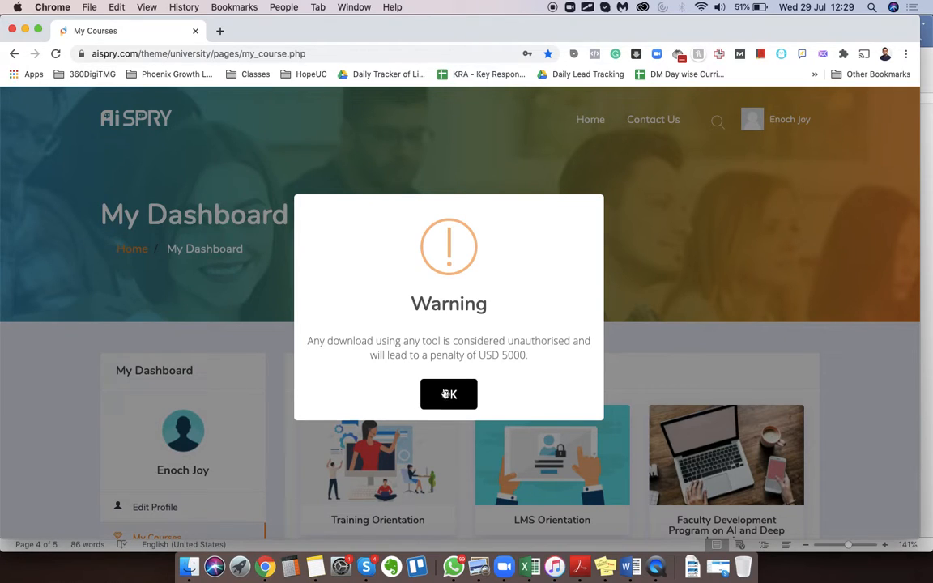
# - Dismiss the download-penalty warning and scroll to the My Courses list
pyautogui.click(448, 394)
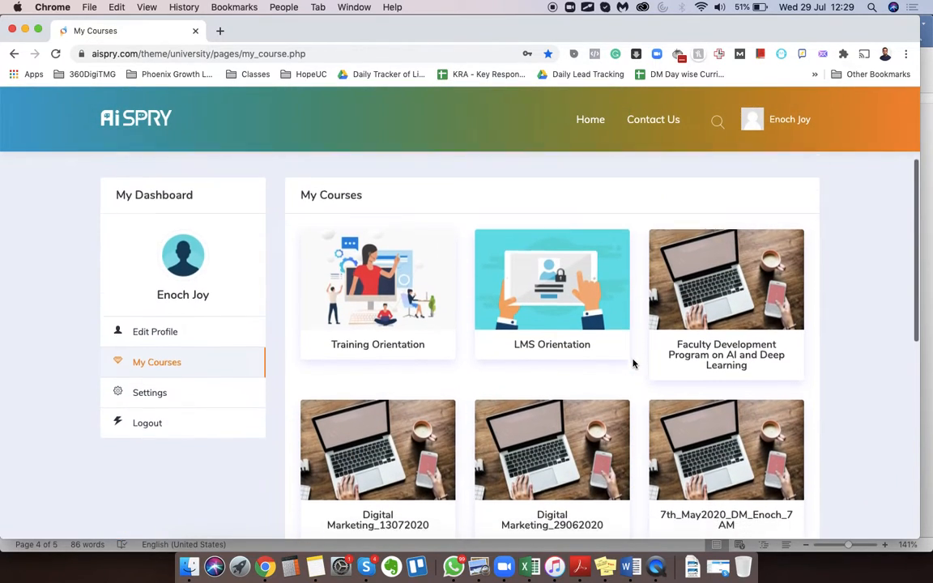
pyautogui.scroll(3)
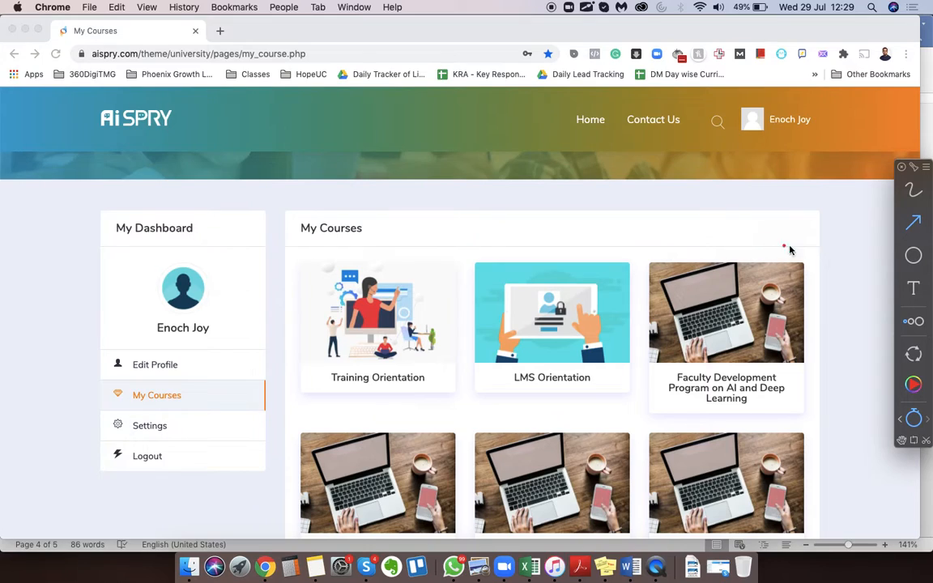
pyautogui.moveTo(728, 72); pyautogui.dragTo(728, 275)
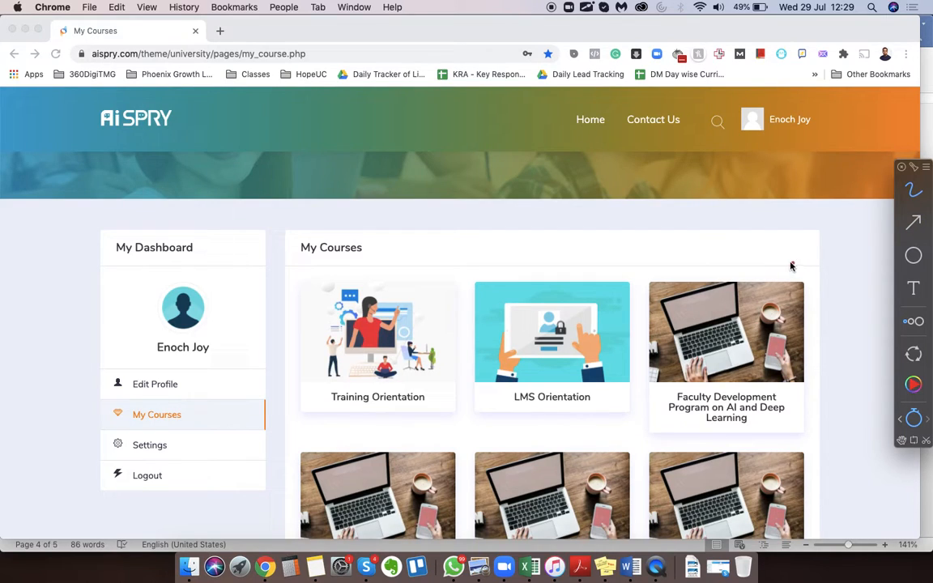
pyautogui.moveTo(792, 268); pyautogui.dragTo(825, 412)
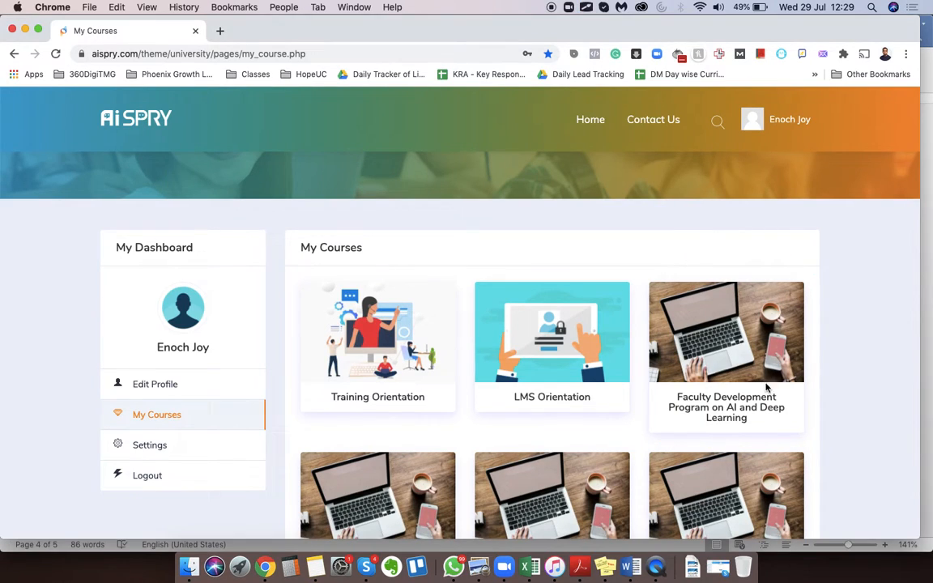
# - Open the Faculty Development AI course, acknowledge the feedback-first certificate alert, and open Review & Feedback
pyautogui.click(725, 407)
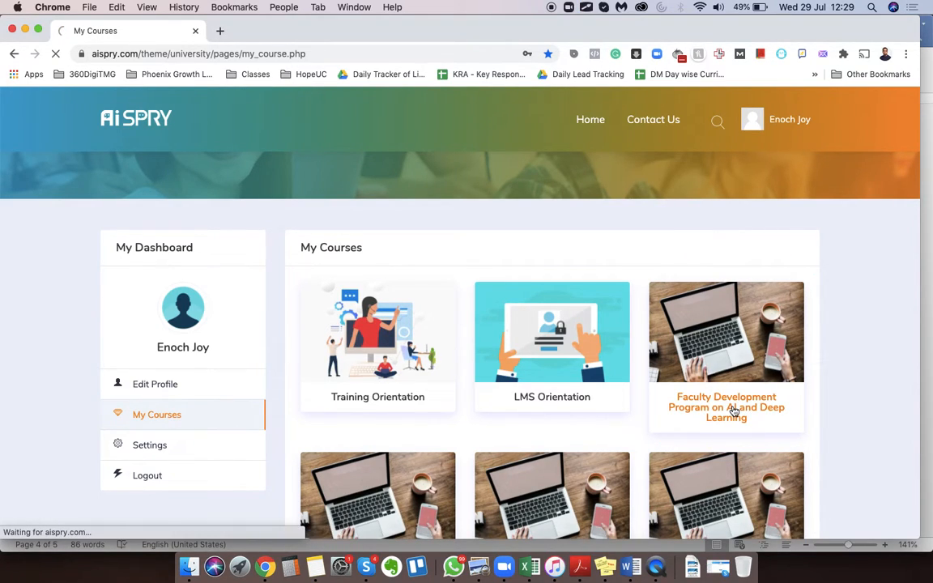
pyautogui.click(726, 407)
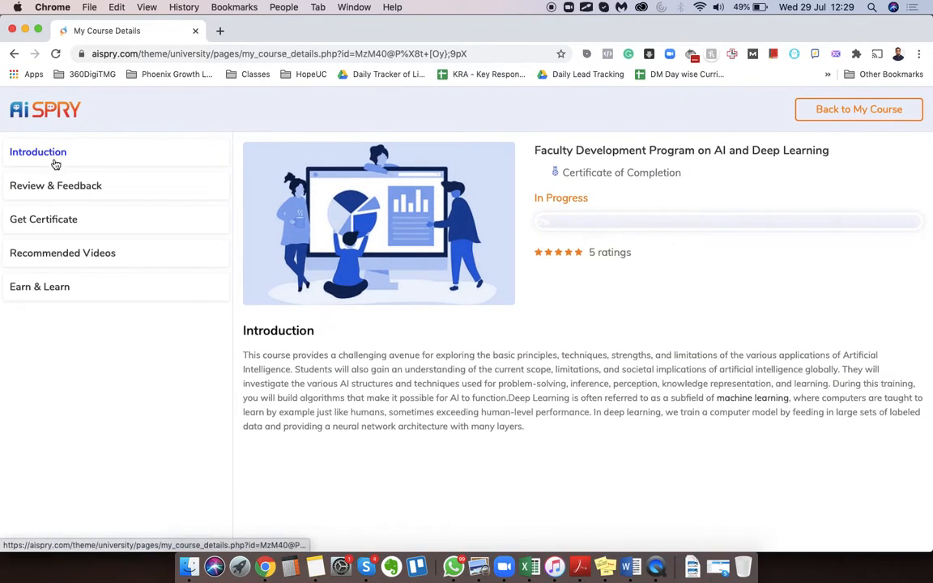
pyautogui.moveTo(336, 495)
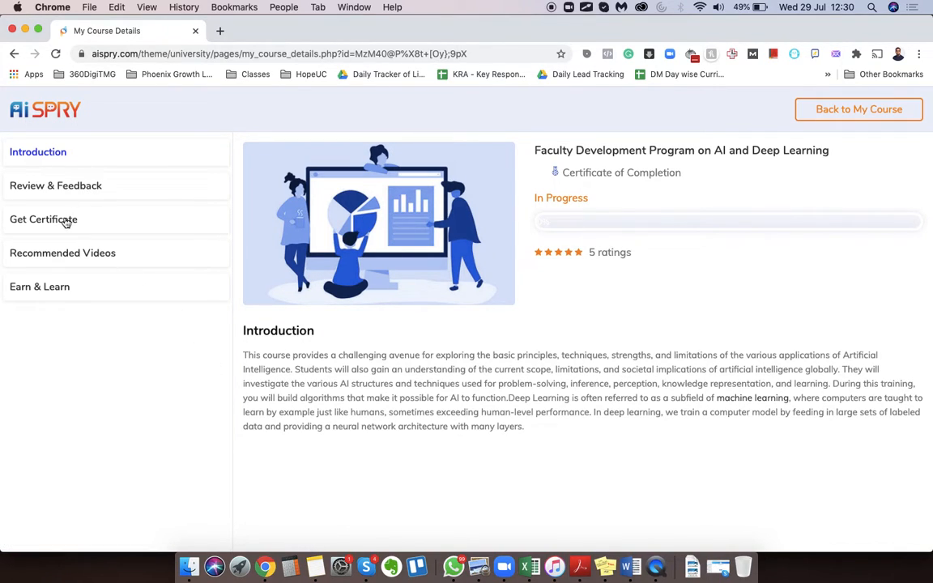
pyautogui.click(43, 219)
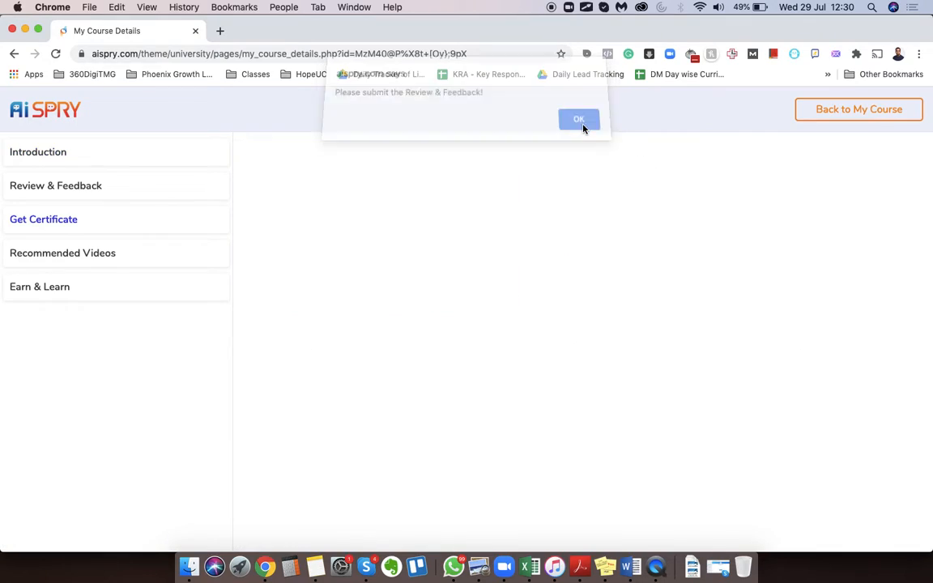
pyautogui.click(578, 119)
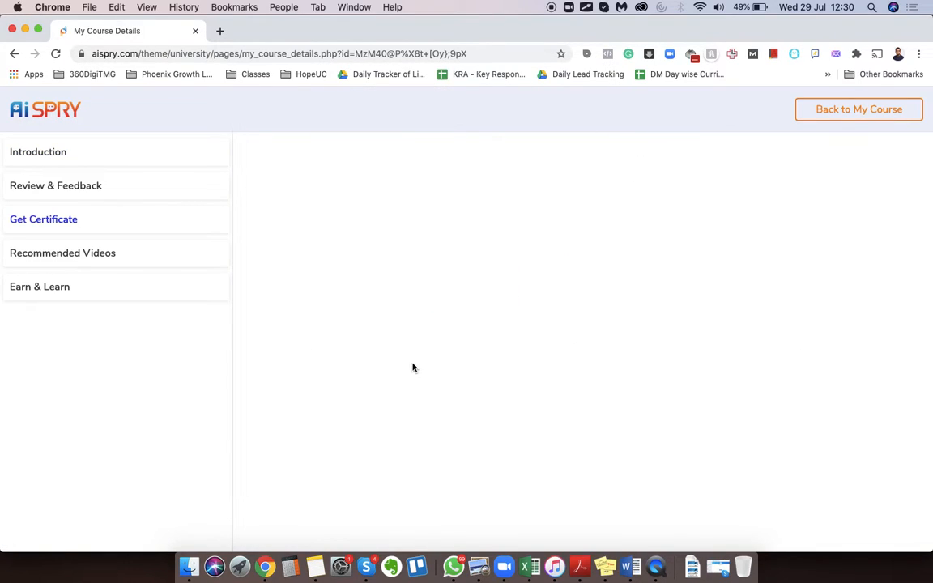
pyautogui.moveTo(41, 185)
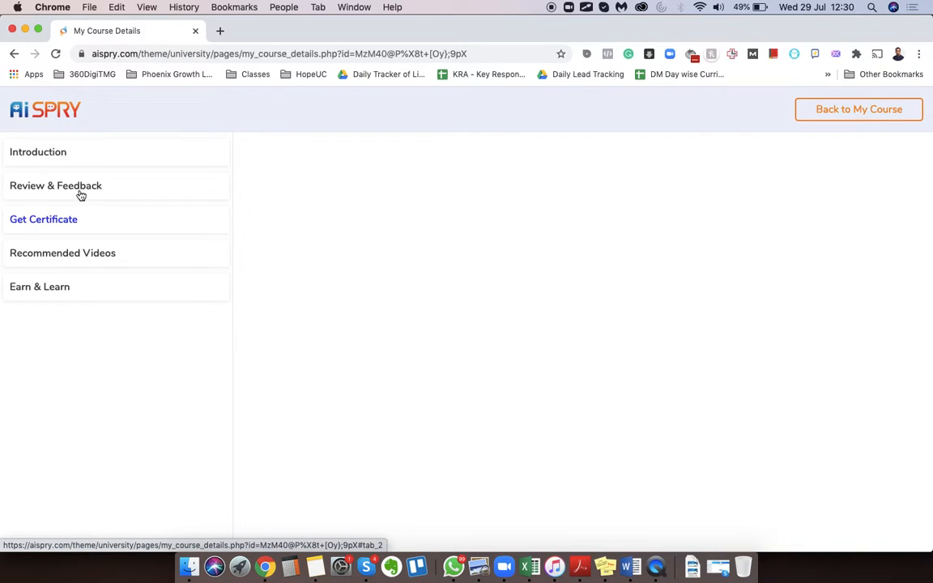
pyautogui.click(55, 185)
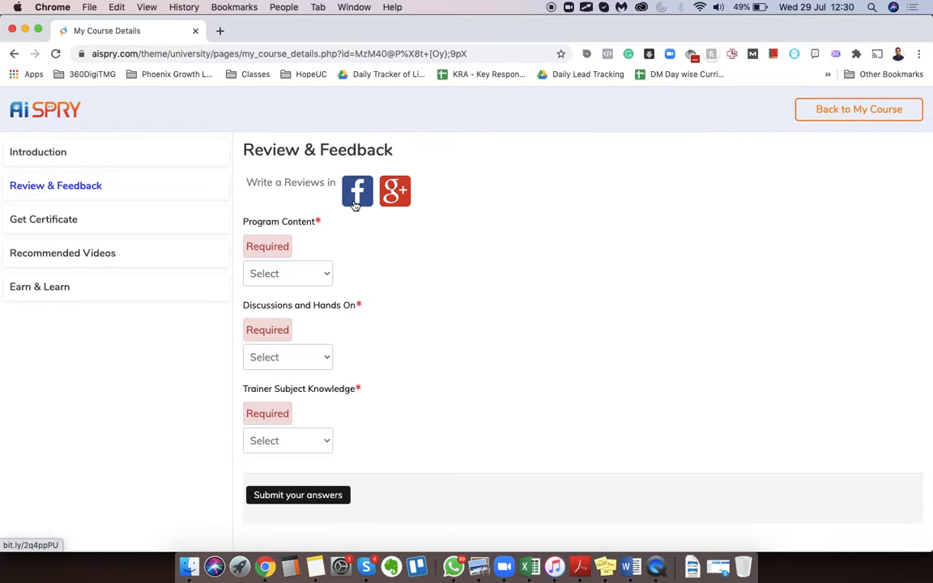
# - Open the 360Digitmg India Facebook reviews in a new tab and browse the recommendations
pyautogui.click(357, 191)
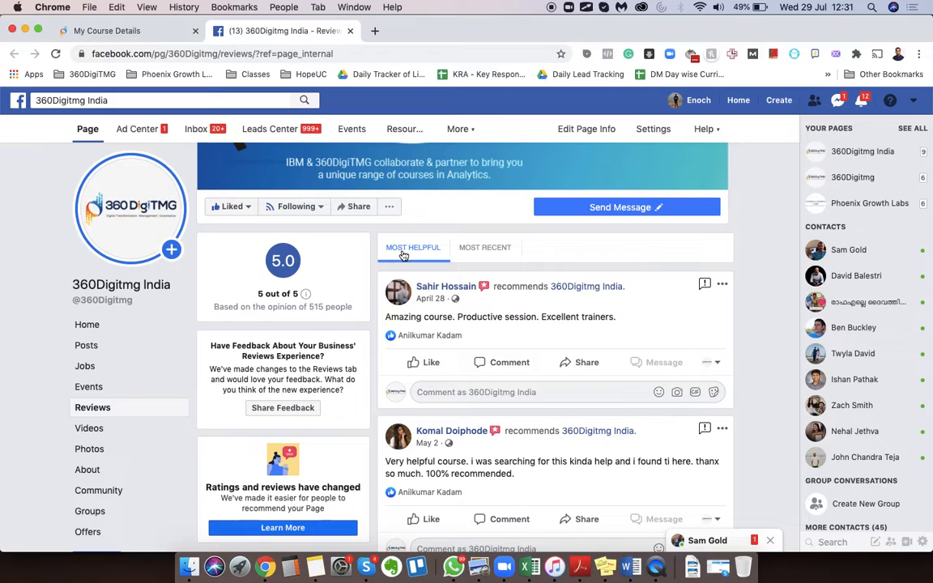
pyautogui.moveTo(790, 378)
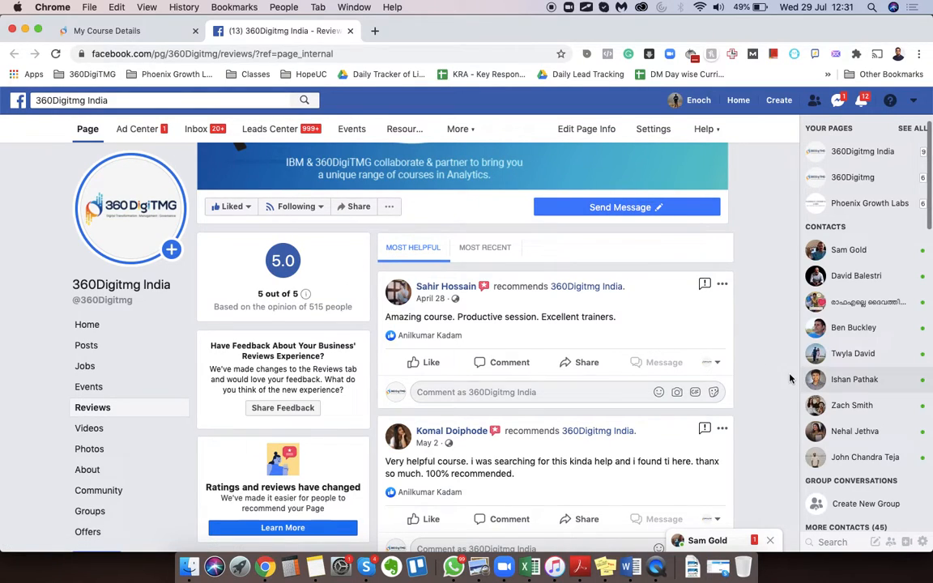
pyautogui.moveTo(759, 403)
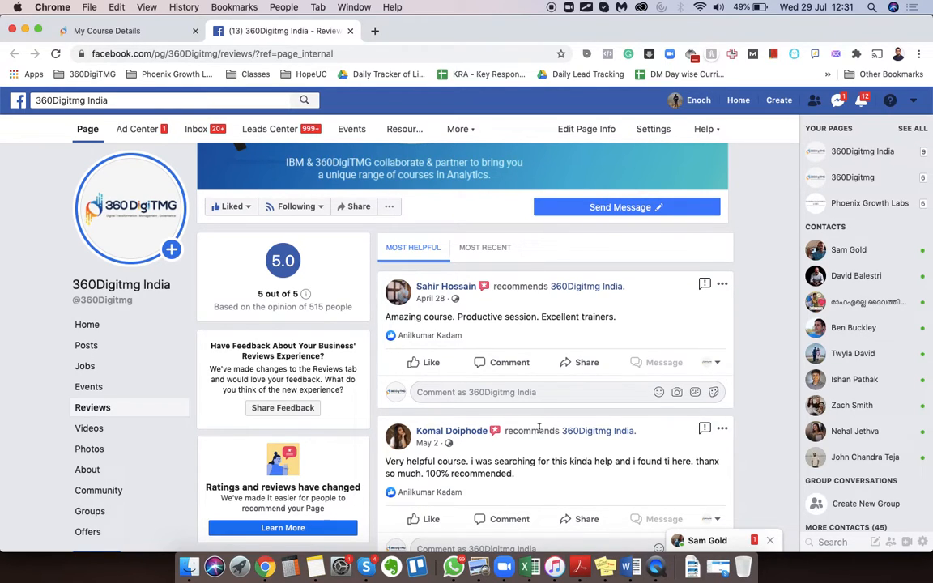
pyautogui.scroll(-3)
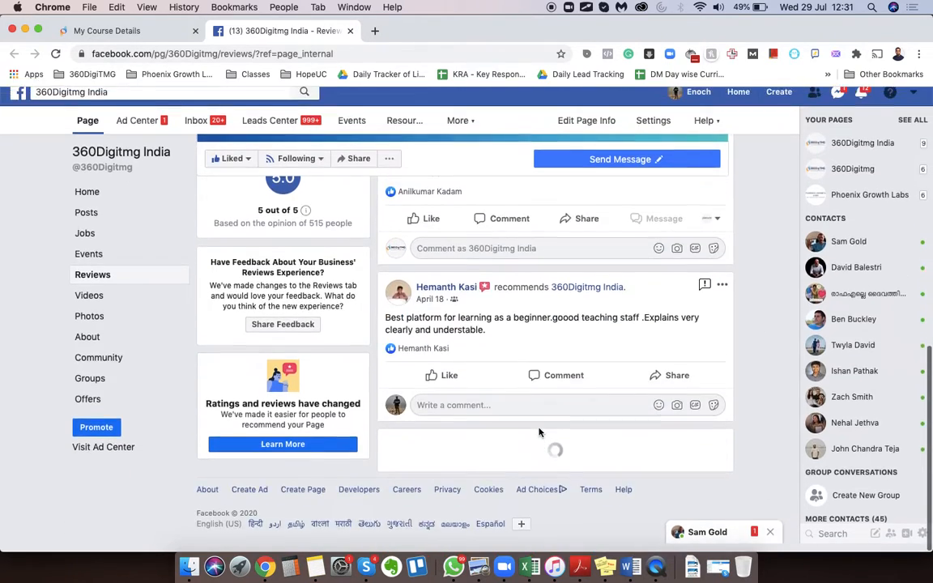
pyautogui.scroll(3)
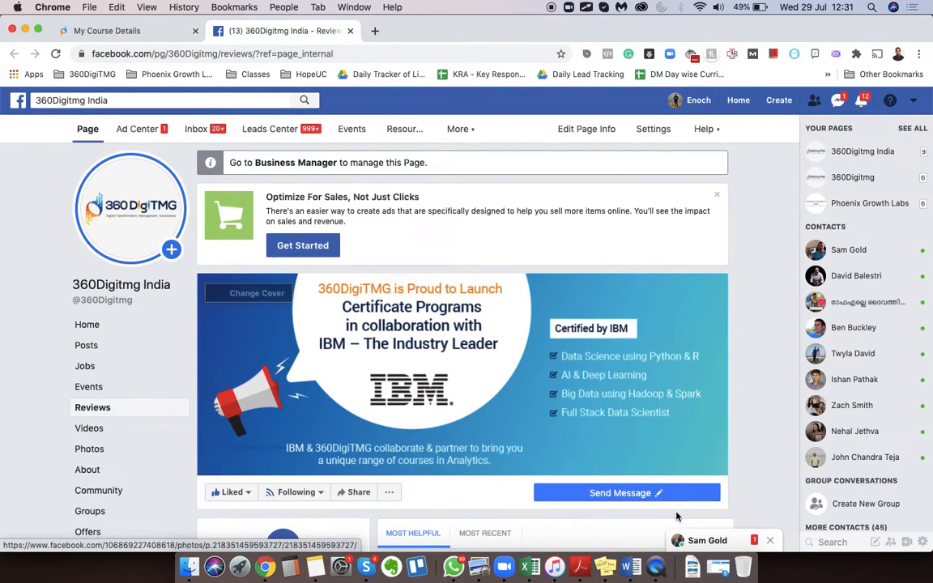
pyautogui.scroll(-3)
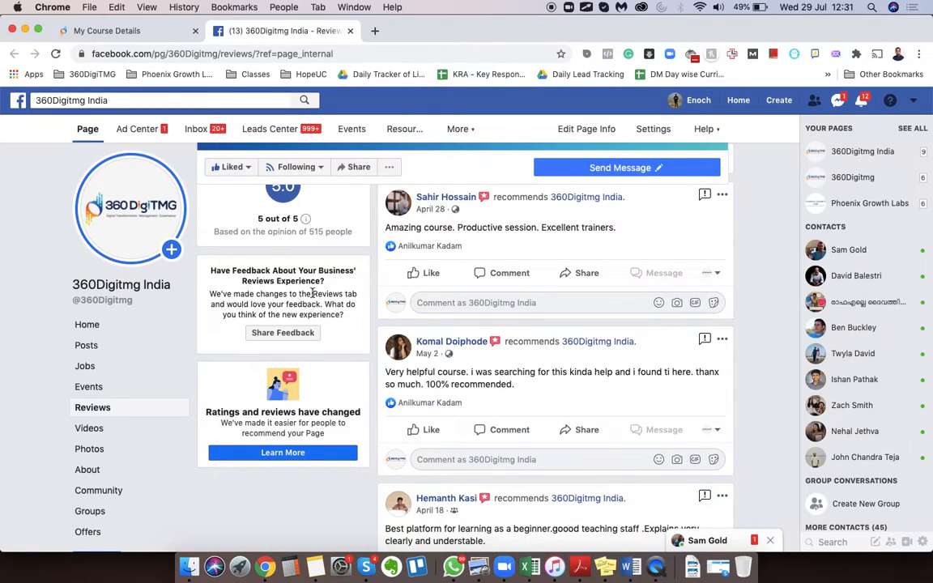
pyautogui.moveTo(557, 403)
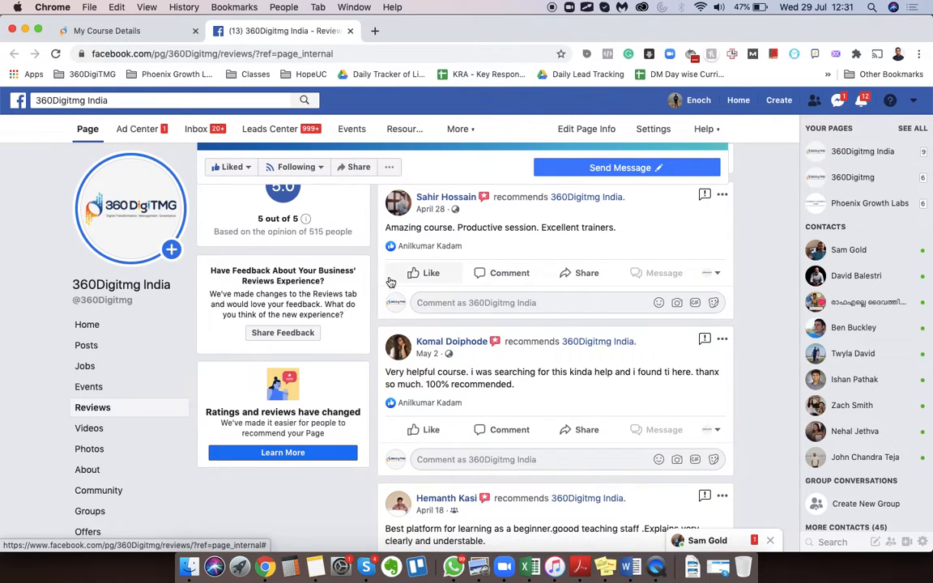
# - Back on My Course Details, open 360DigiTMG's Google reviews in a new tab
pyautogui.click(125, 31)
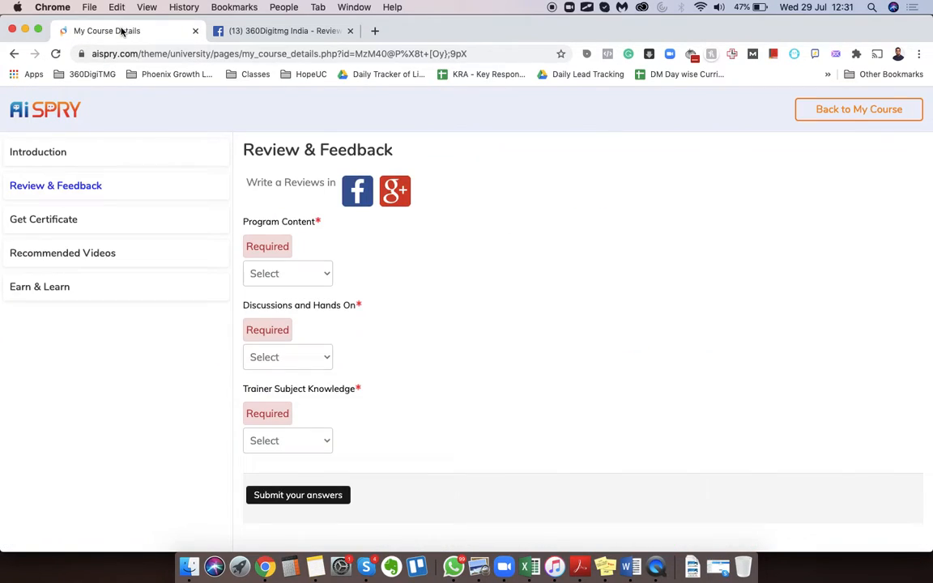
pyautogui.moveTo(395, 191)
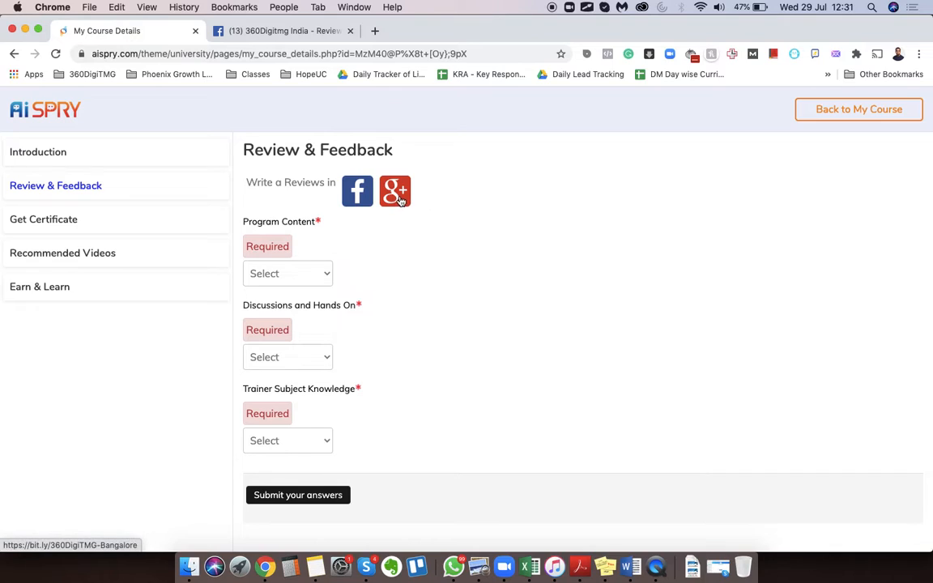
pyautogui.click(395, 191)
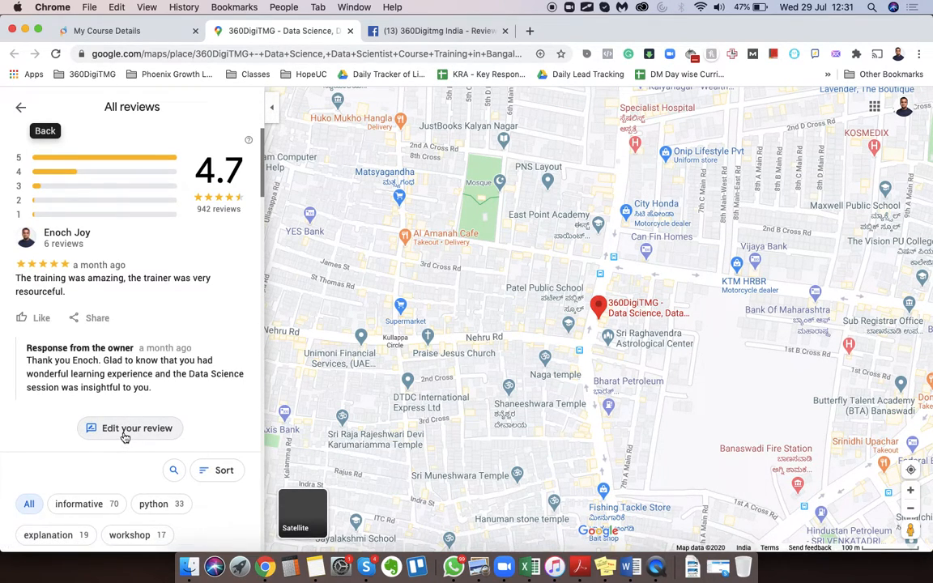
pyautogui.click(136, 428)
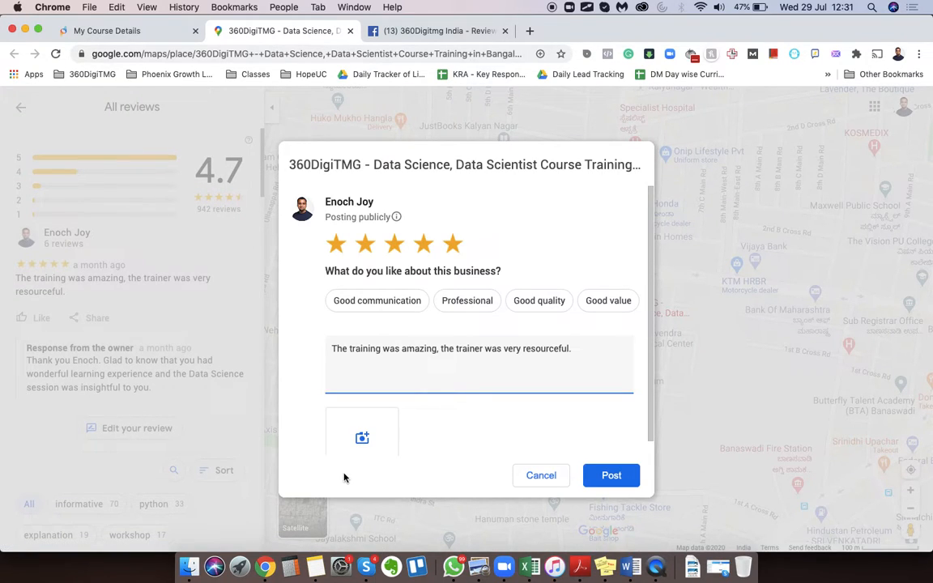
pyautogui.click(541, 475)
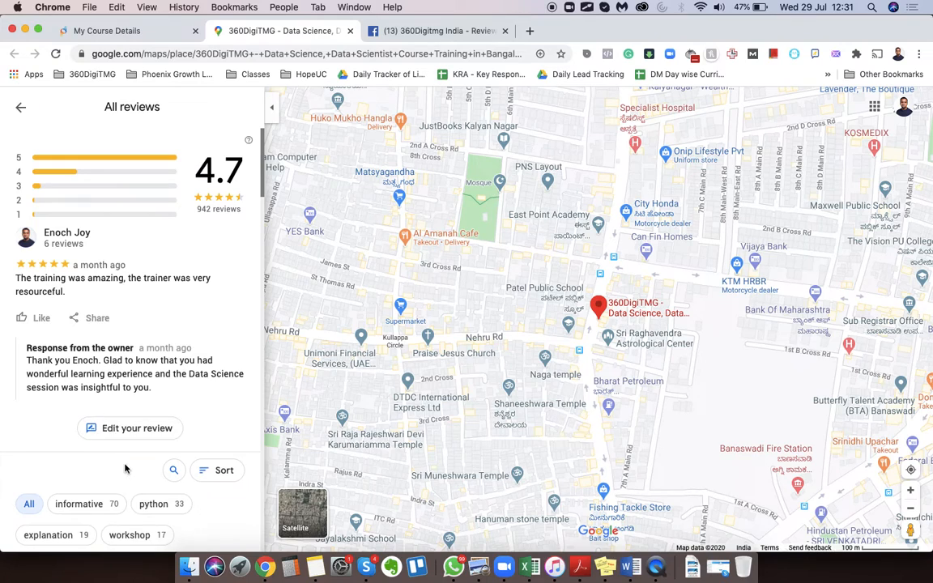
pyautogui.moveTo(86, 452)
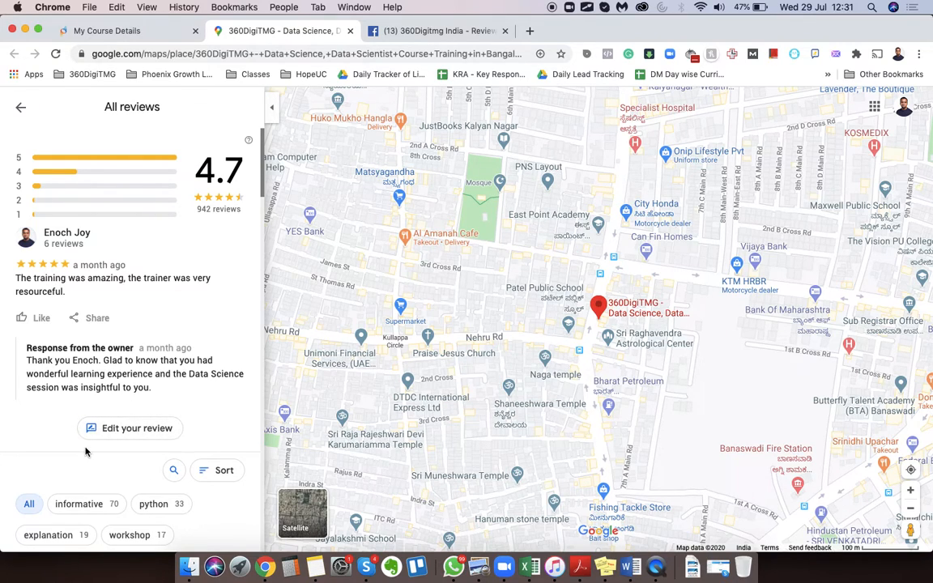
pyautogui.moveTo(191, 425)
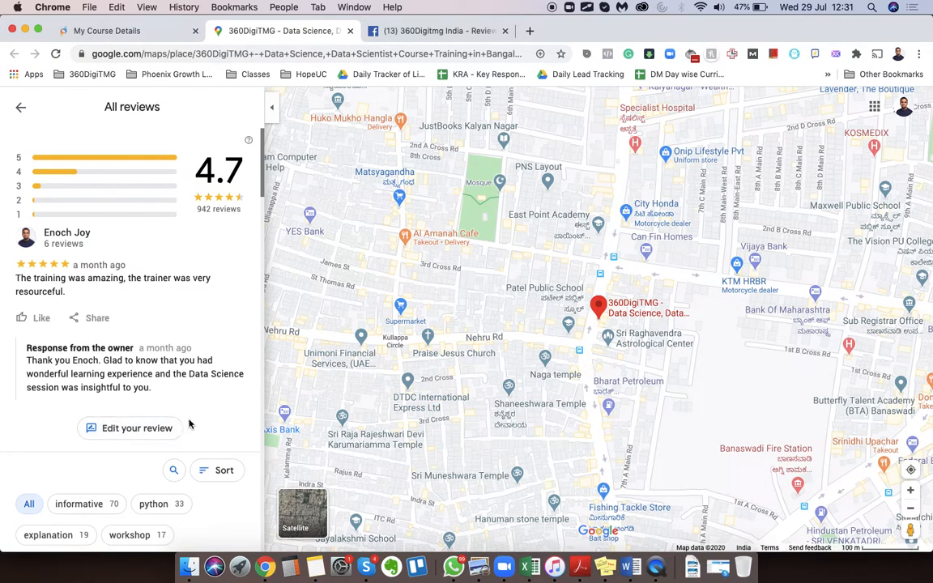
pyautogui.moveTo(235, 214)
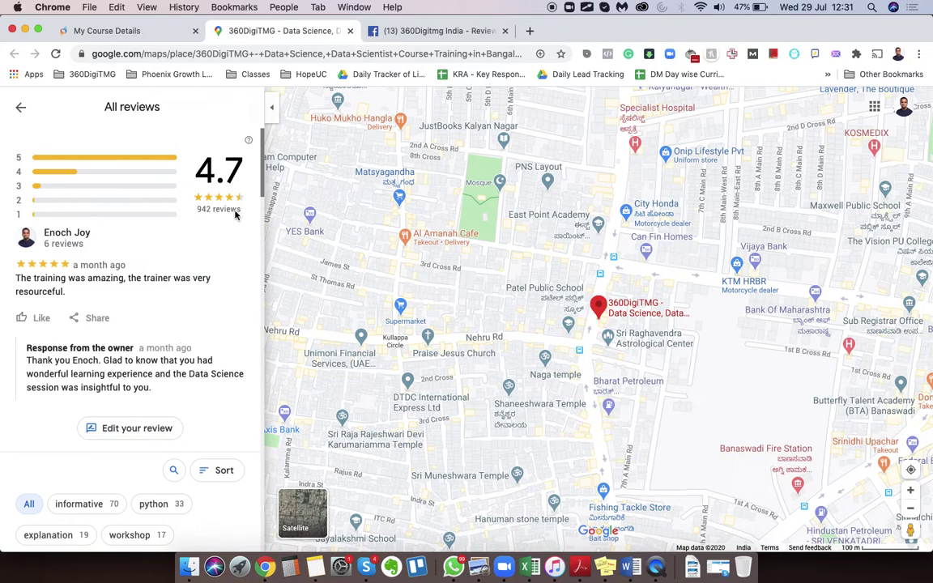
# - Return to the course page, try Get Certificate, dismiss the feedback alert, and reopen Review & Feedback
pyautogui.click(106, 30)
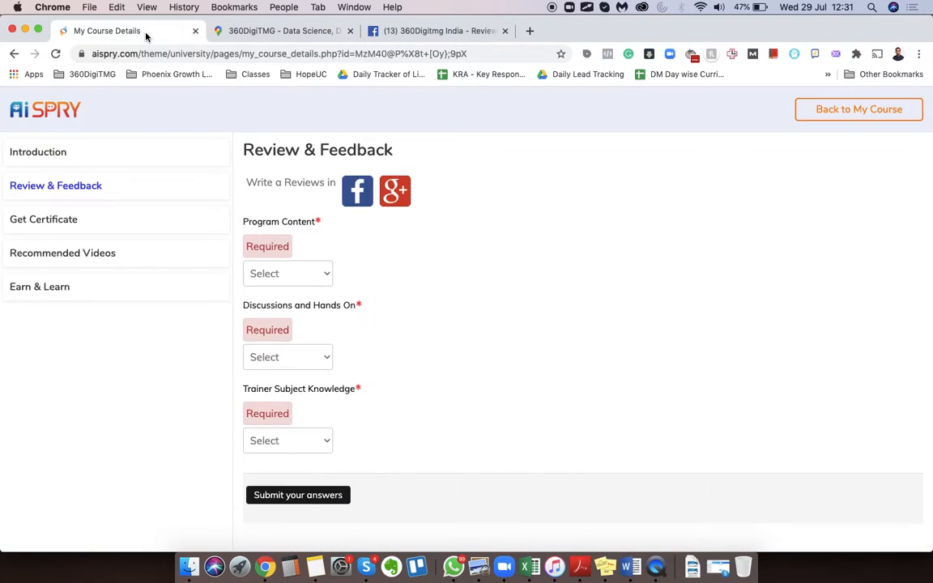
pyautogui.moveTo(497, 370)
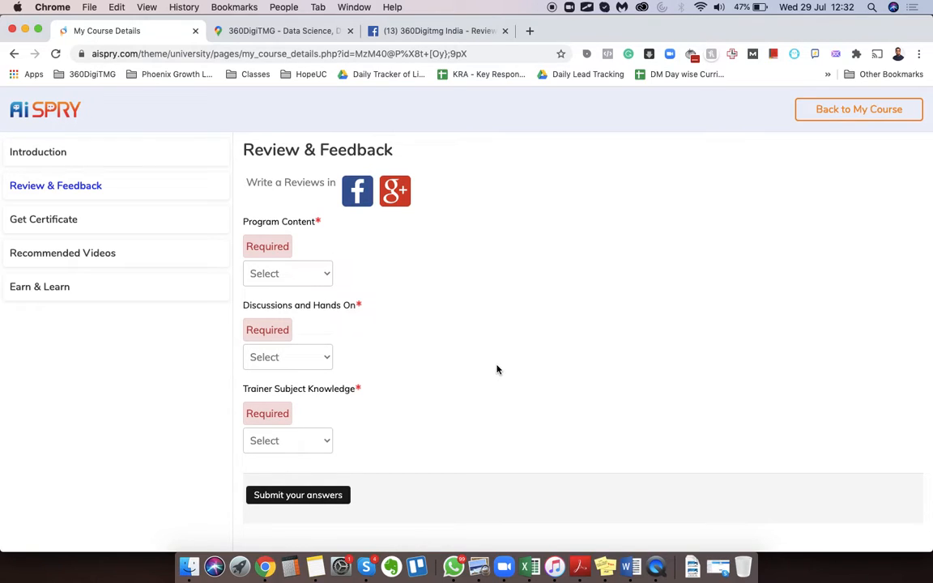
pyautogui.moveTo(373, 211)
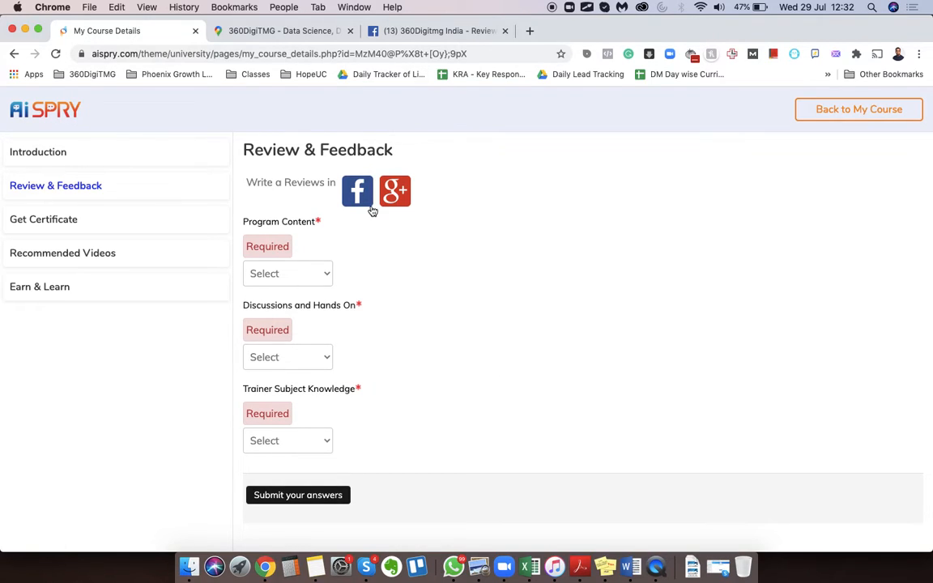
pyautogui.moveTo(455, 220)
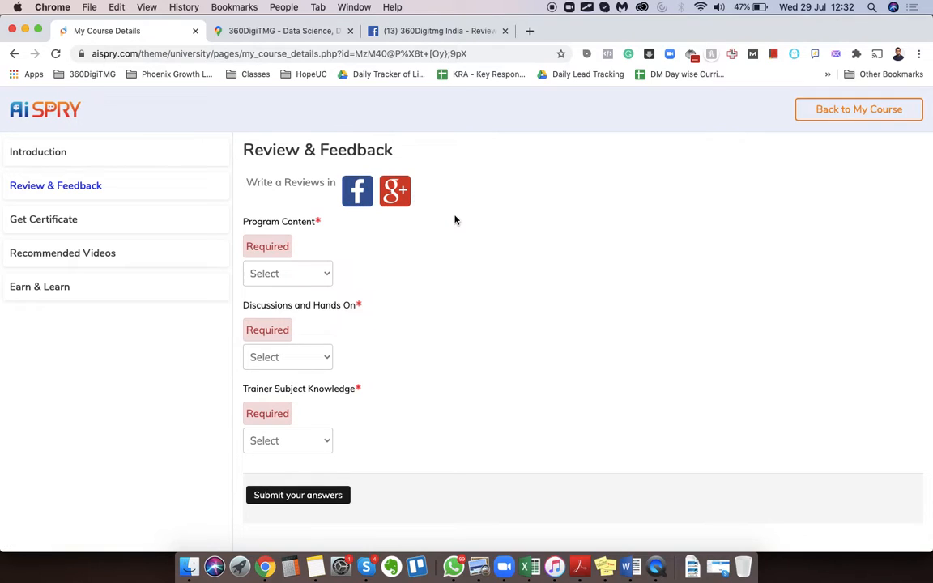
pyautogui.moveTo(43, 219)
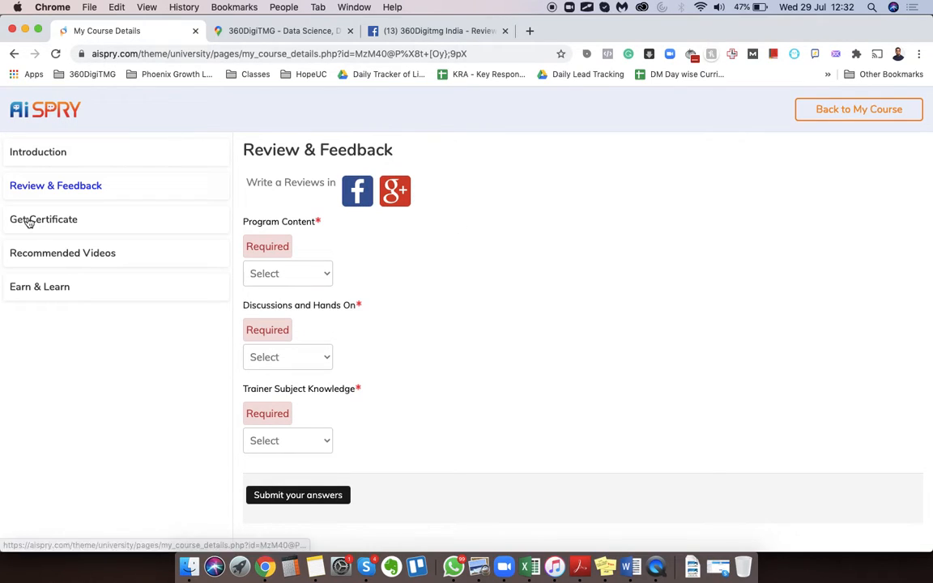
pyautogui.click(298, 495)
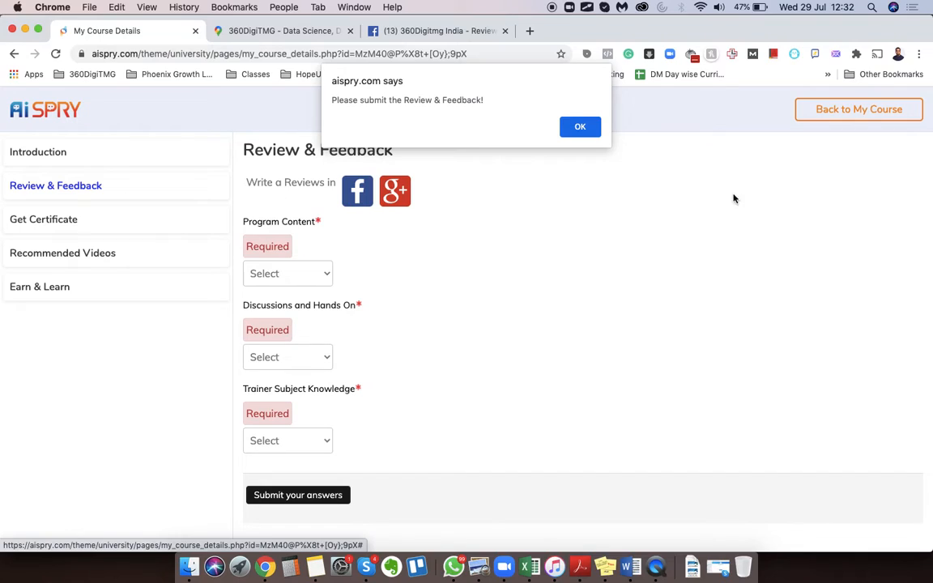
pyautogui.click(580, 126)
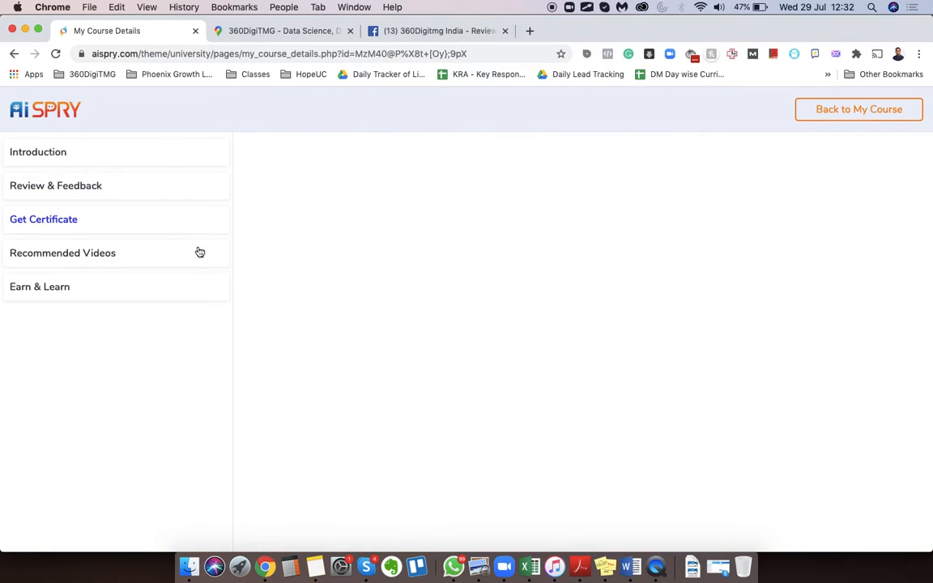
pyautogui.click(55, 185)
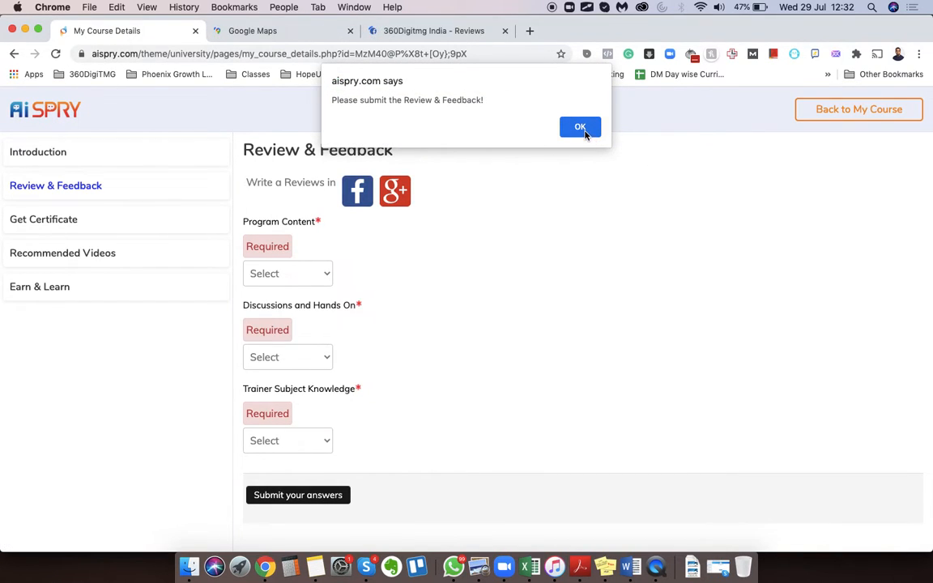
# - Rate Program Content and Discussions and Hands On as [5] Excellent, then submit the feedback
pyautogui.click(580, 126)
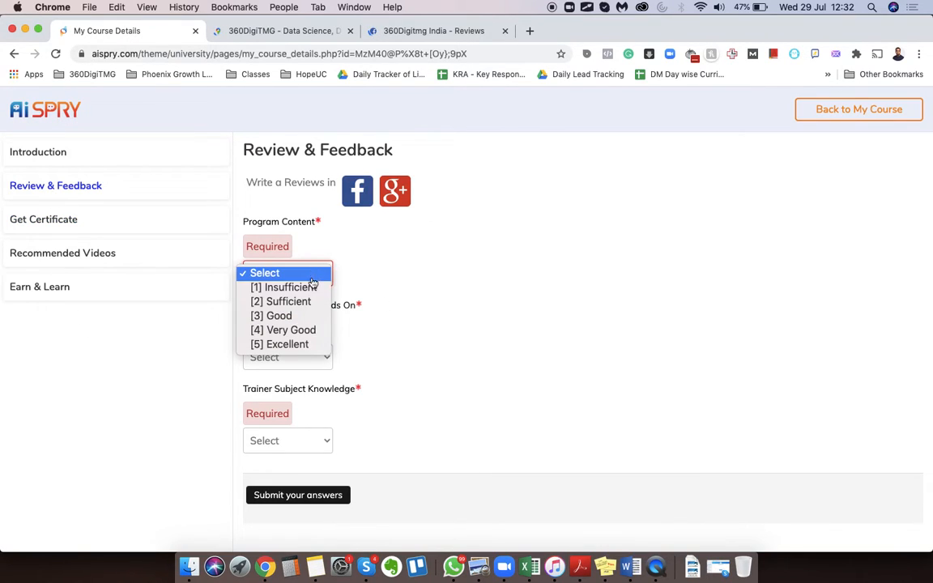
pyautogui.click(278, 343)
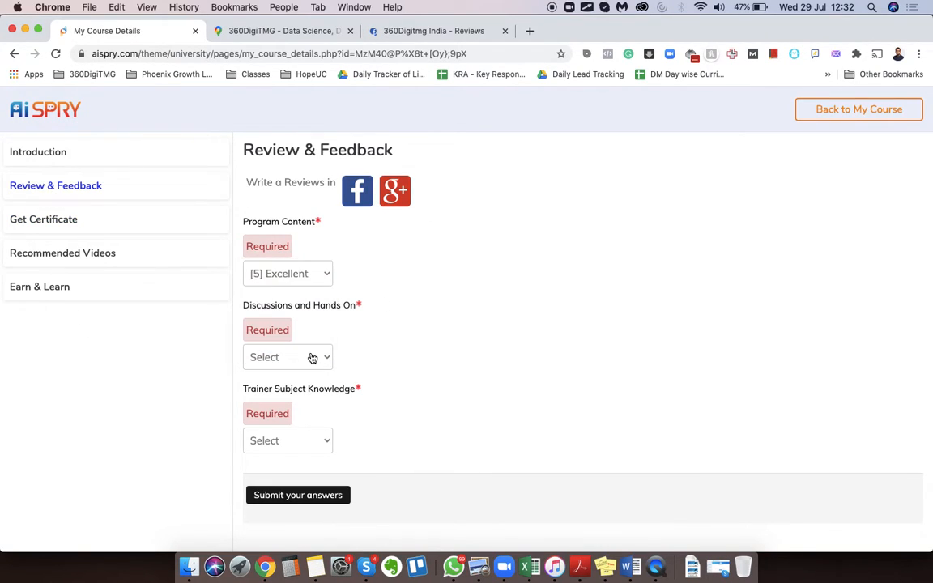
pyautogui.click(287, 440)
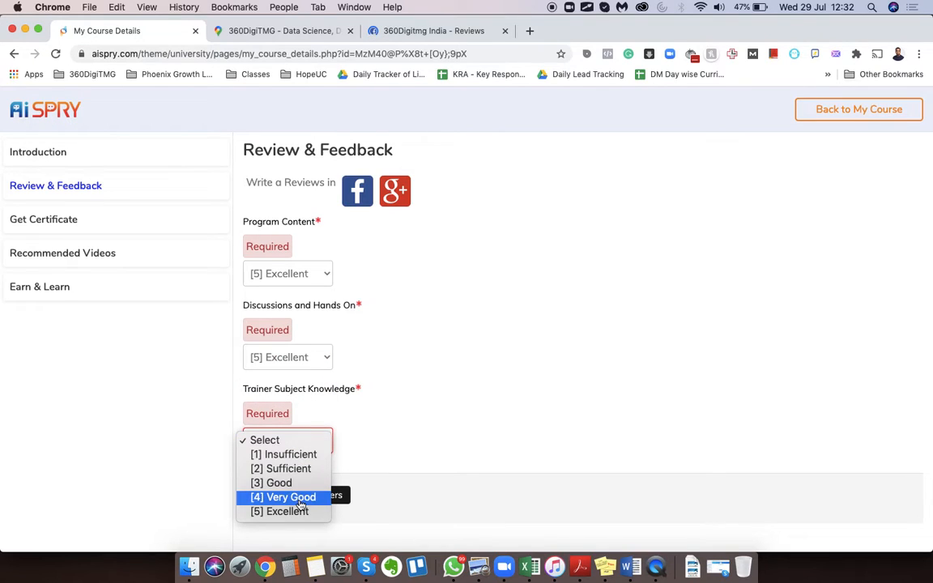
pyautogui.click(282, 496)
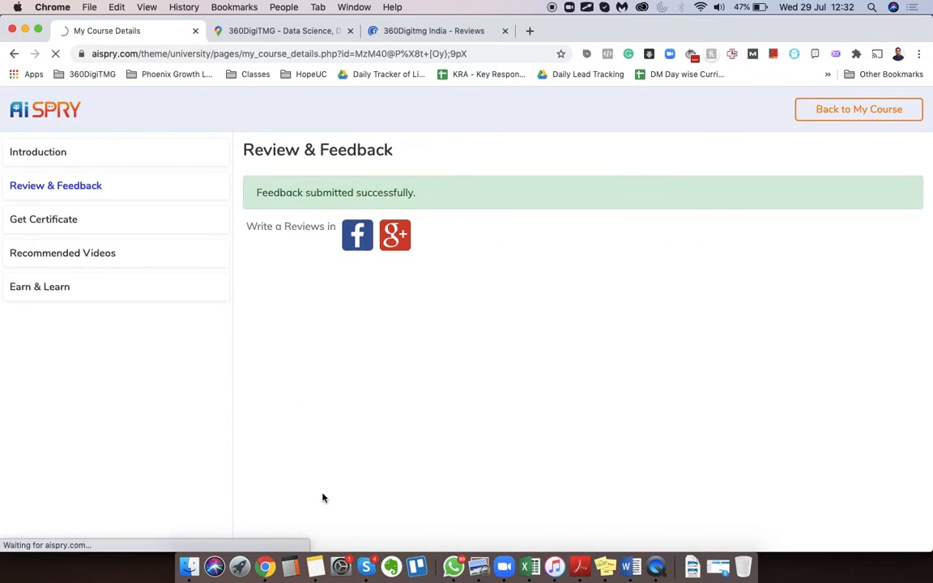
pyautogui.click(55, 186)
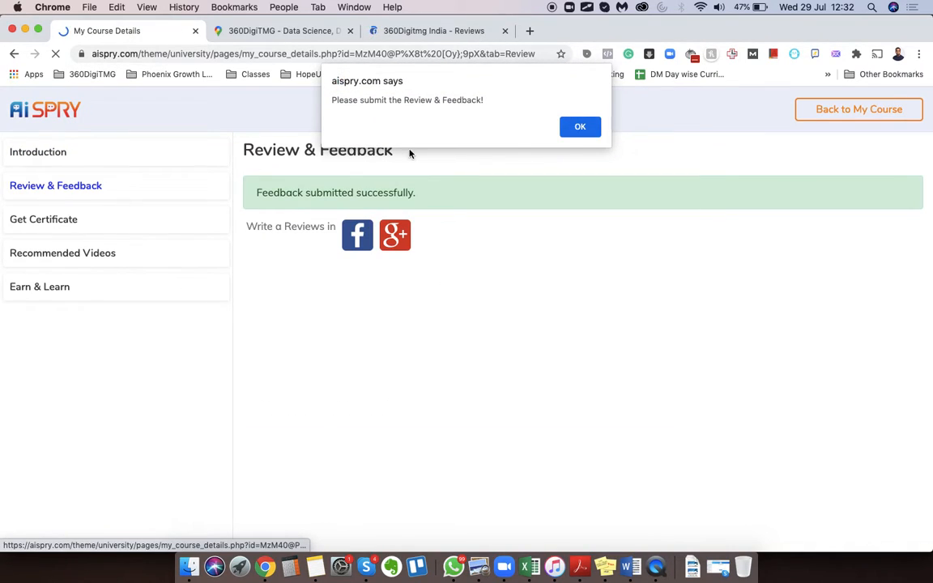
# - Dismiss the reminder alert, revisit Review & Feedback, then open Get Certificate
pyautogui.click(580, 127)
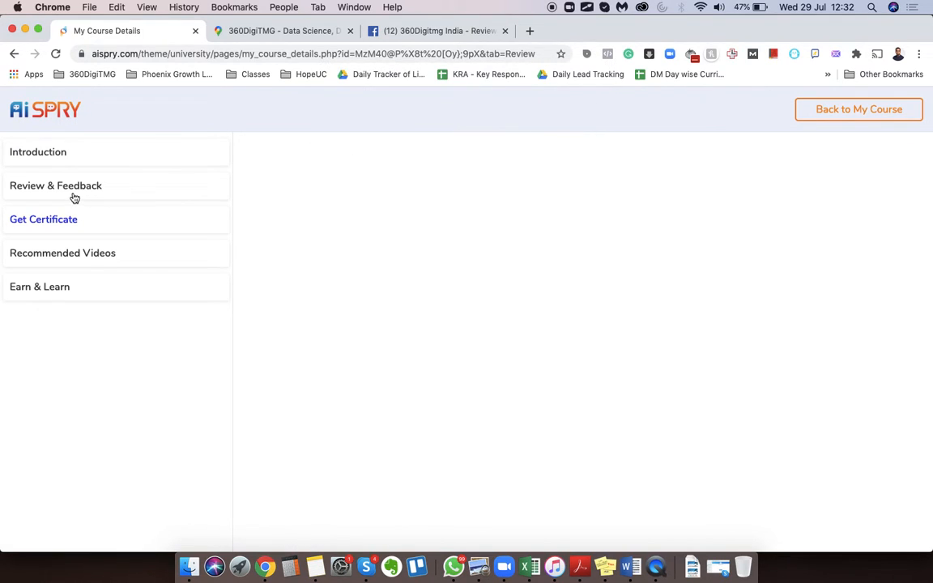
pyautogui.click(55, 186)
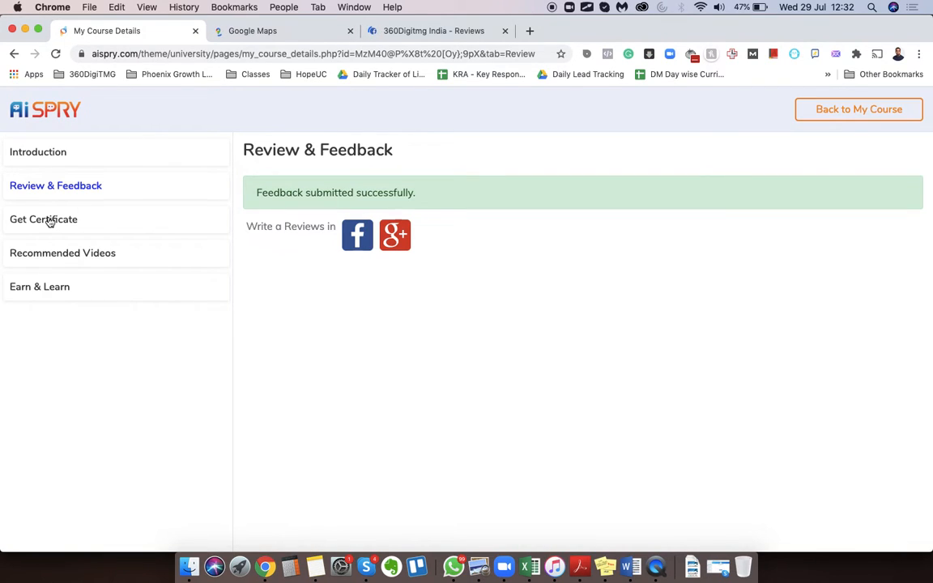
pyautogui.click(43, 219)
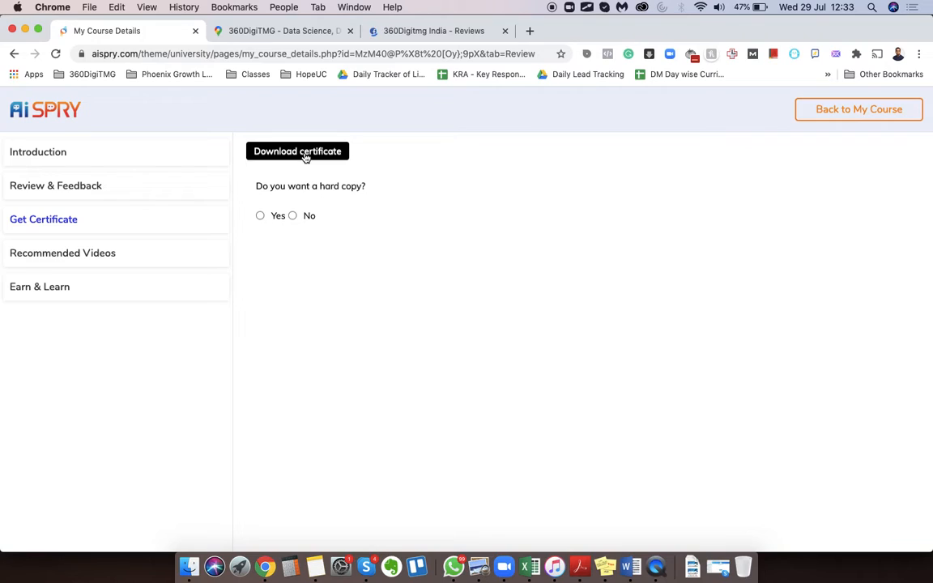
# - Download the certificate and open Certificate.pdf from the download bar
pyautogui.click(297, 152)
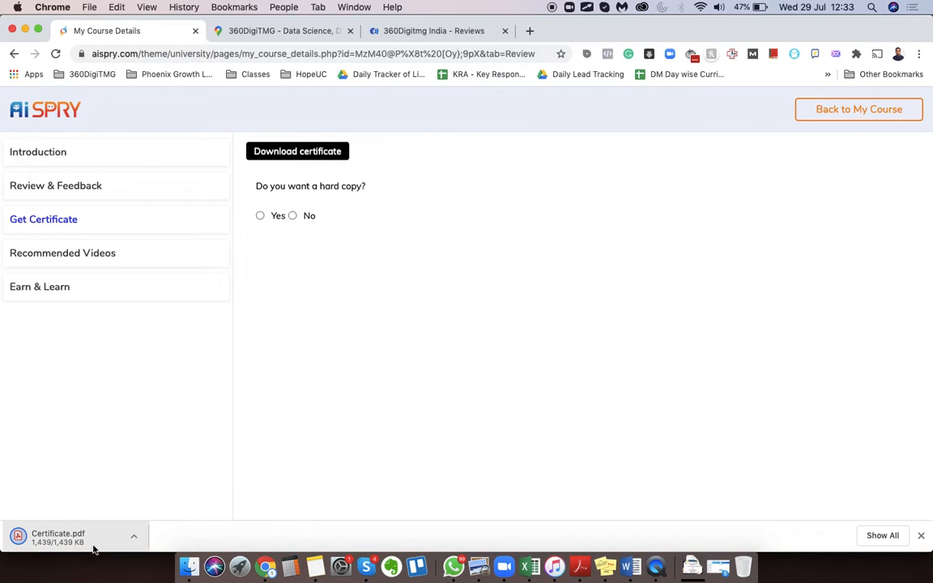
pyautogui.moveTo(77, 535)
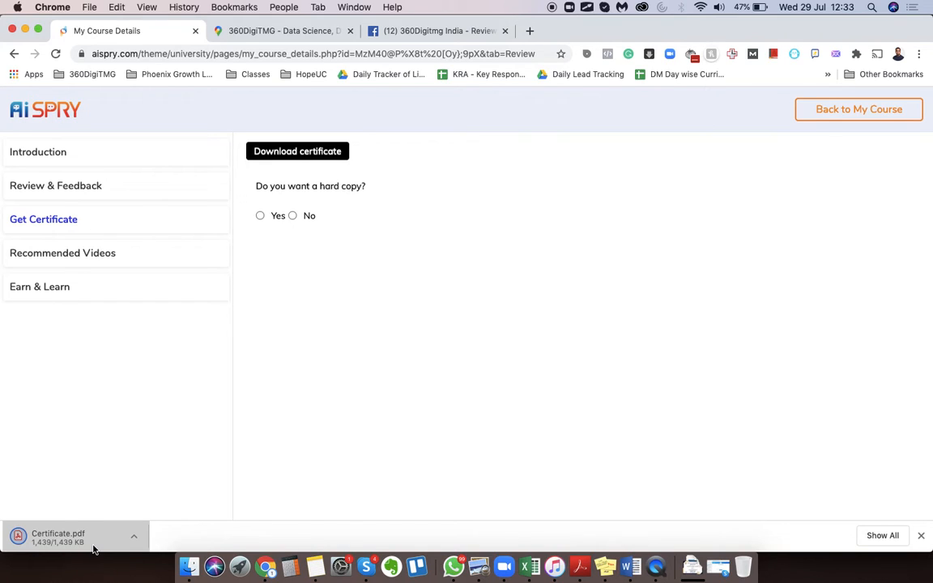
pyautogui.click(57, 537)
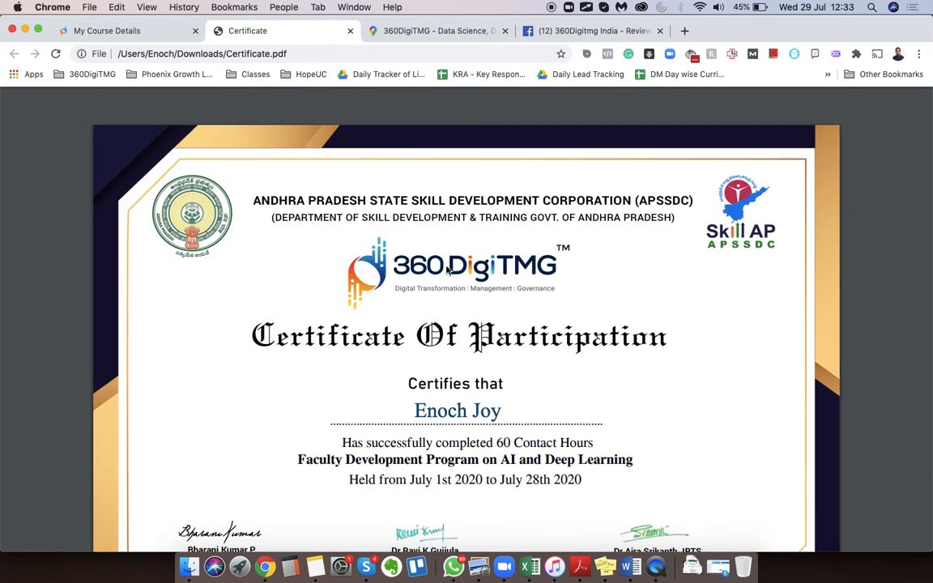
# - Scroll through the Certificate of Participation PDF, then return to the My Course Details tab
pyautogui.scroll(-3)
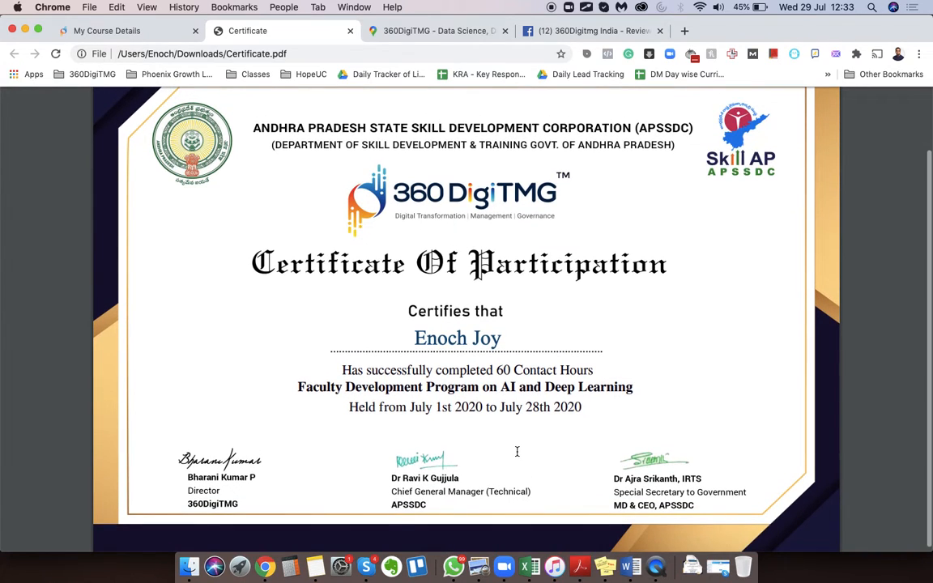
pyautogui.scroll(3)
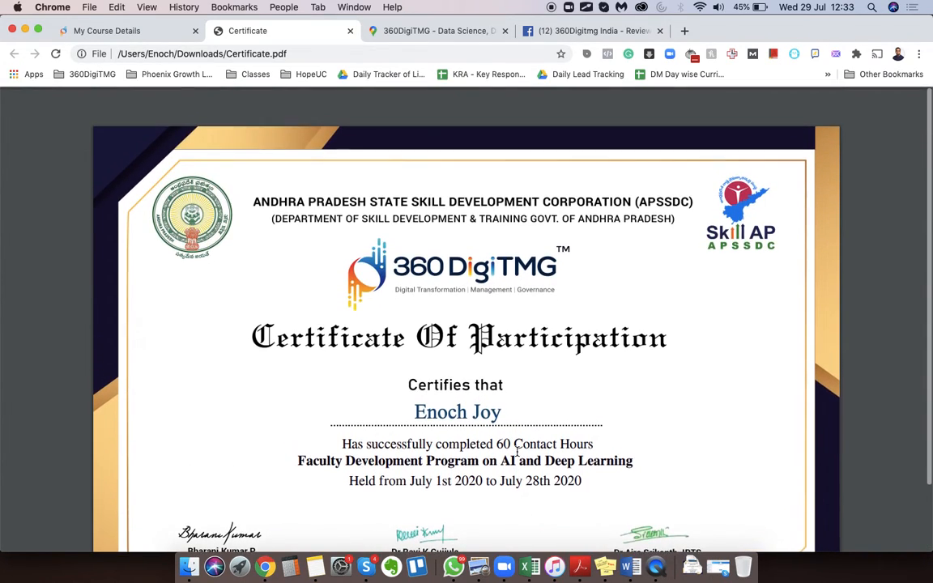
pyautogui.scroll(-3)
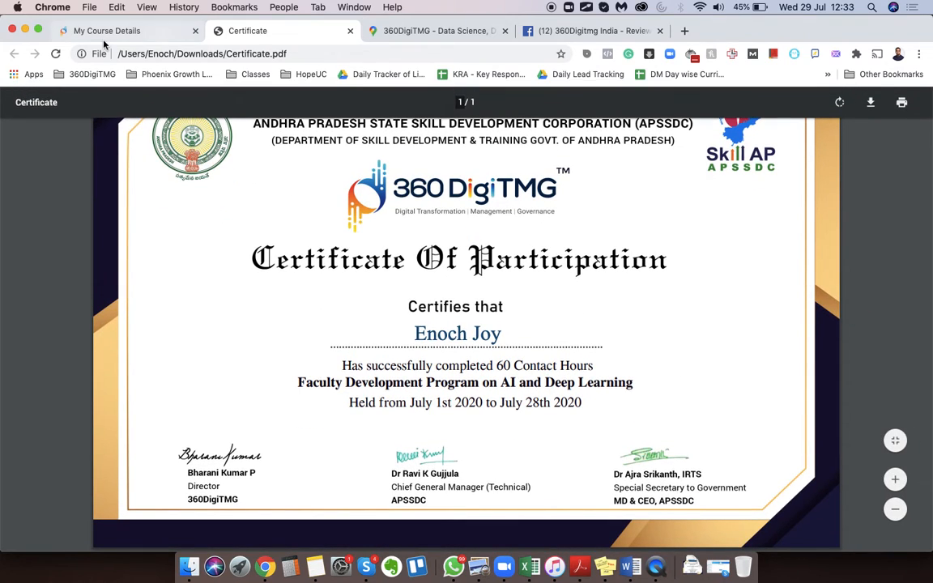
pyautogui.click(106, 30)
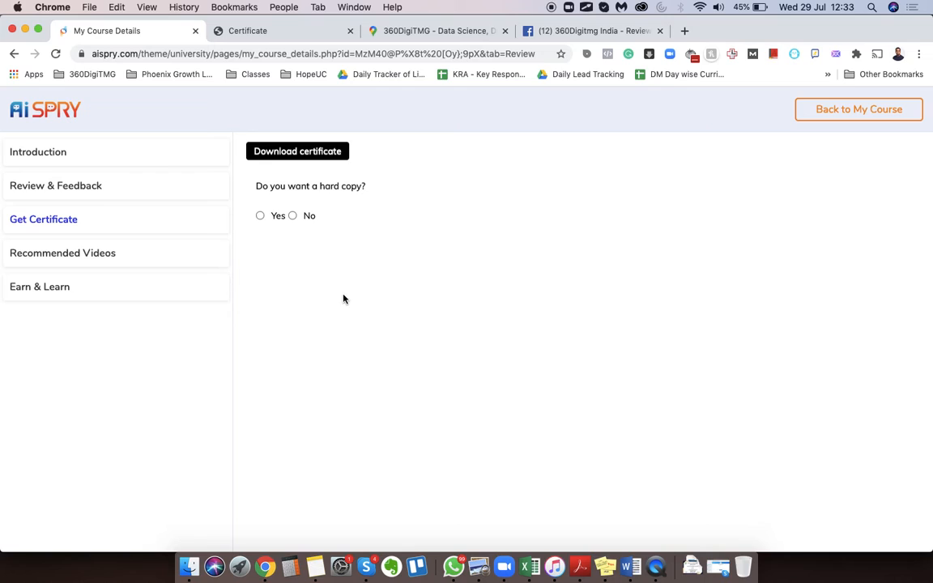
# - Choose No for 'Do you want a hard copy?' on the Get Certificate page
pyautogui.click(293, 216)
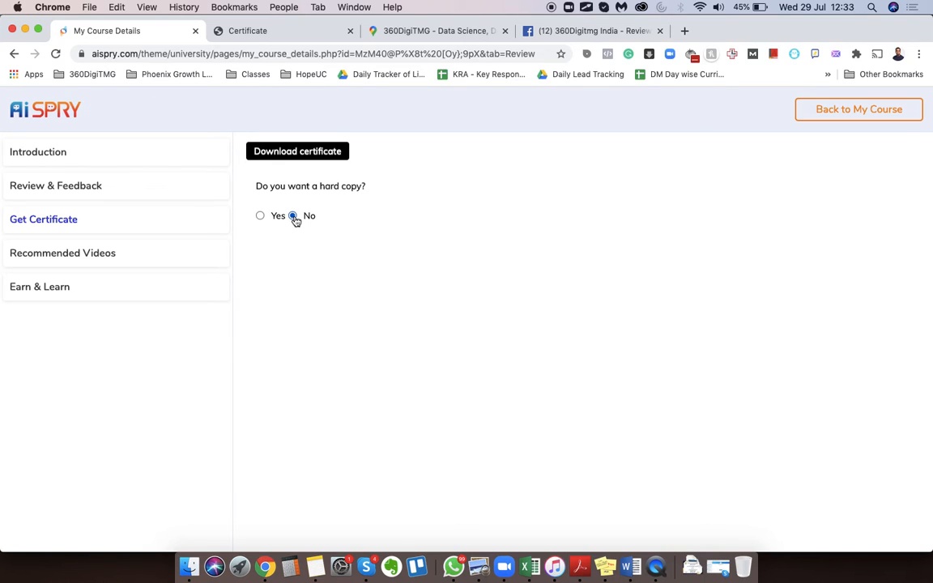
pyautogui.click(292, 215)
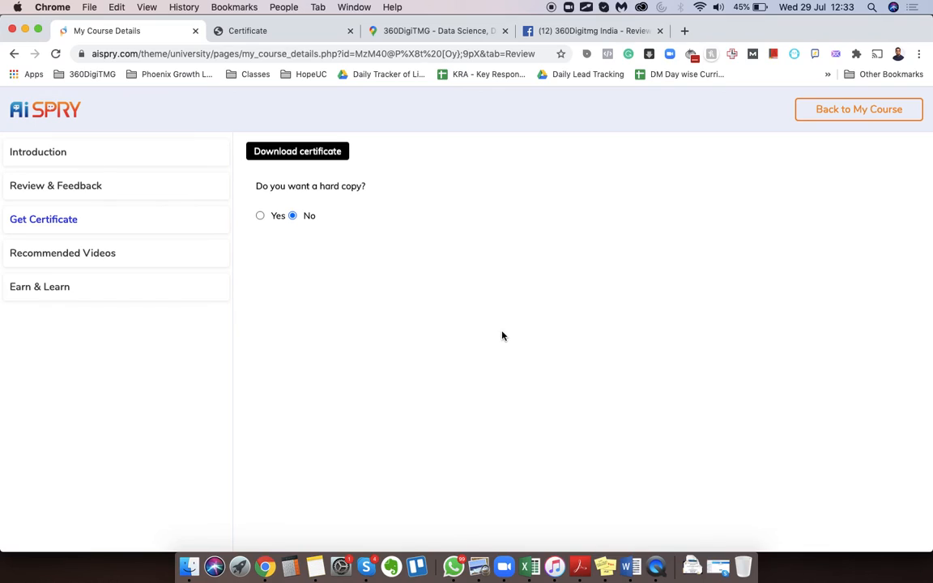
pyautogui.moveTo(489, 378)
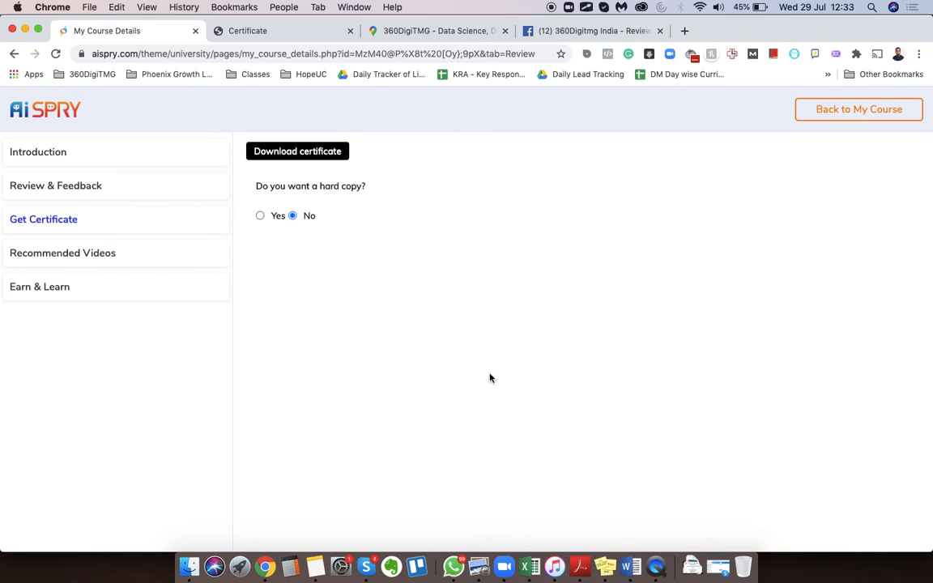